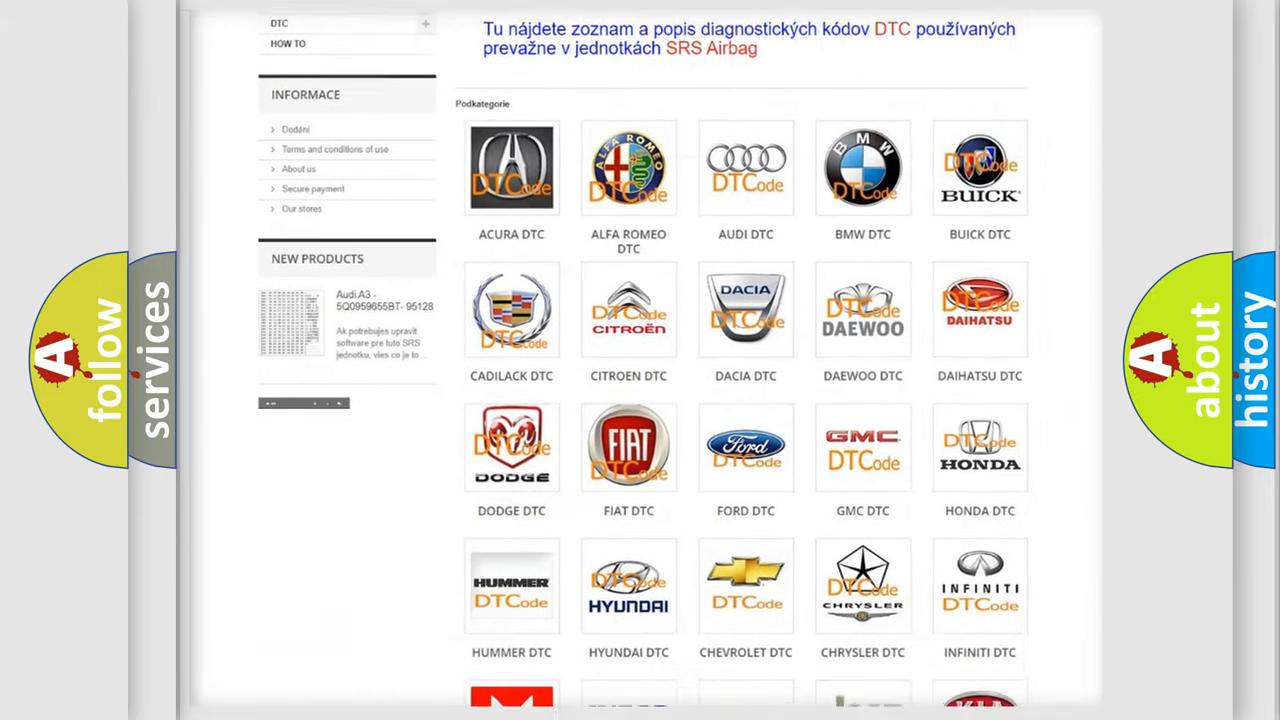
scroll("down", 3)
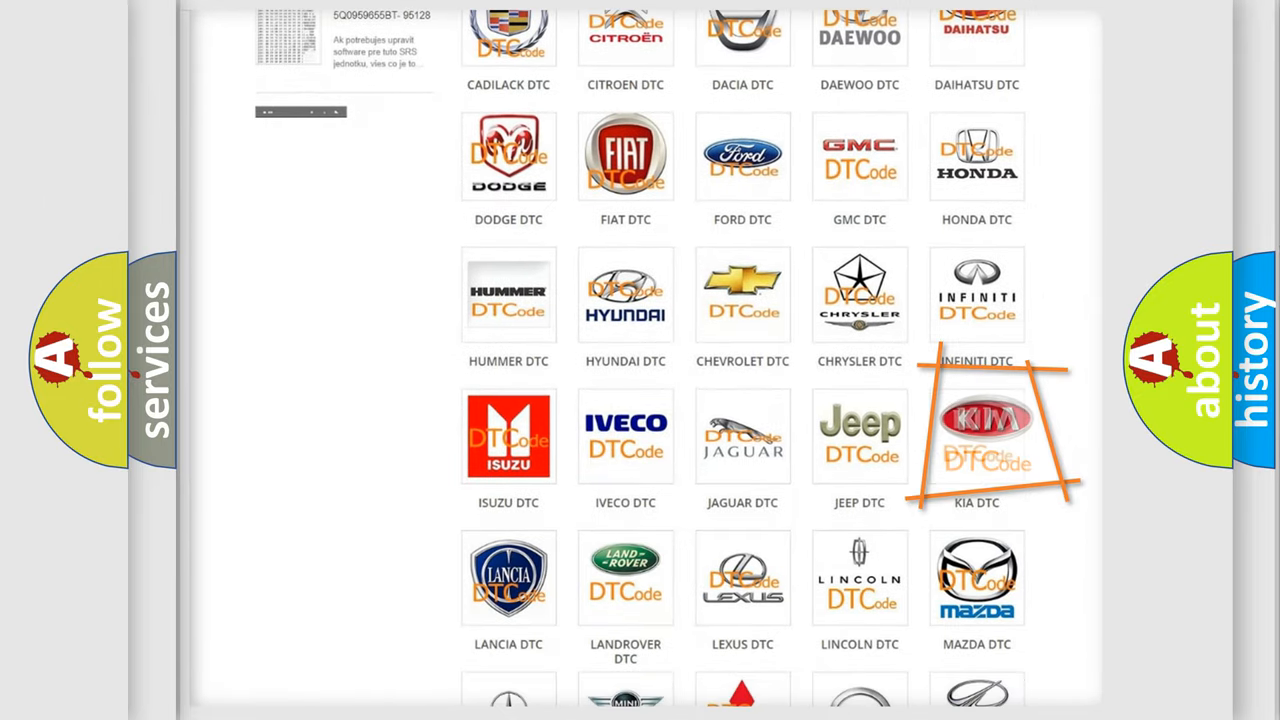